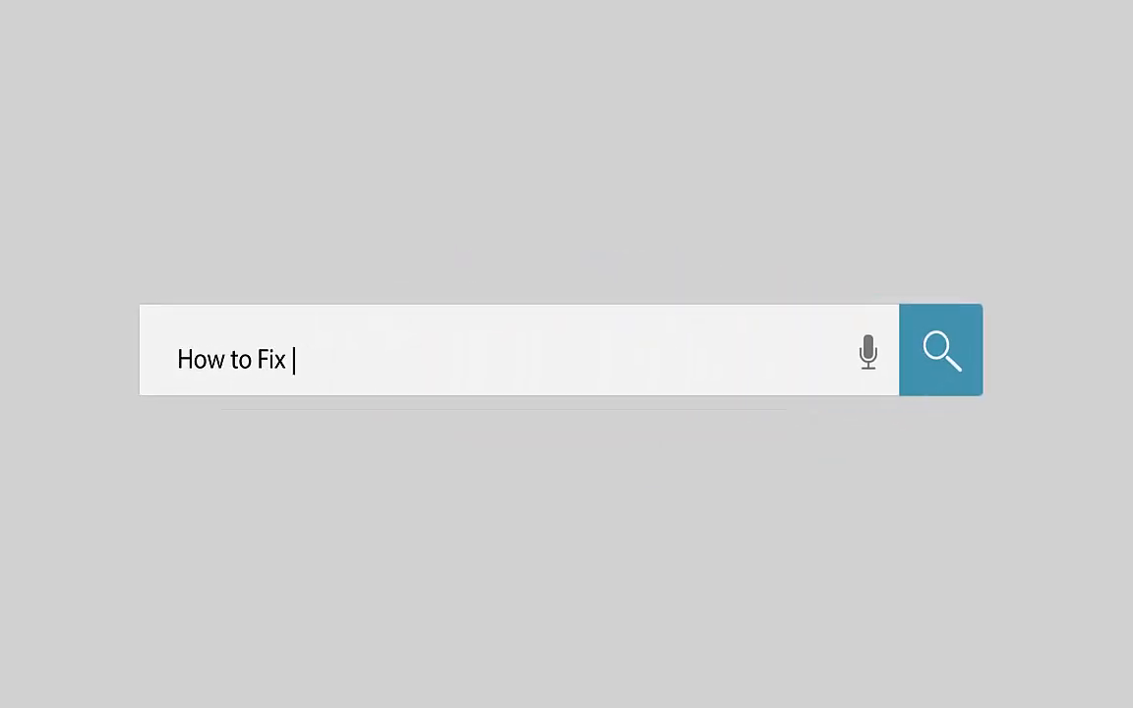
# Bring up Windows Settings on Privacy's General page, scrolling toward Background apps.
pyautogui.write('Notifications on Windows 10')
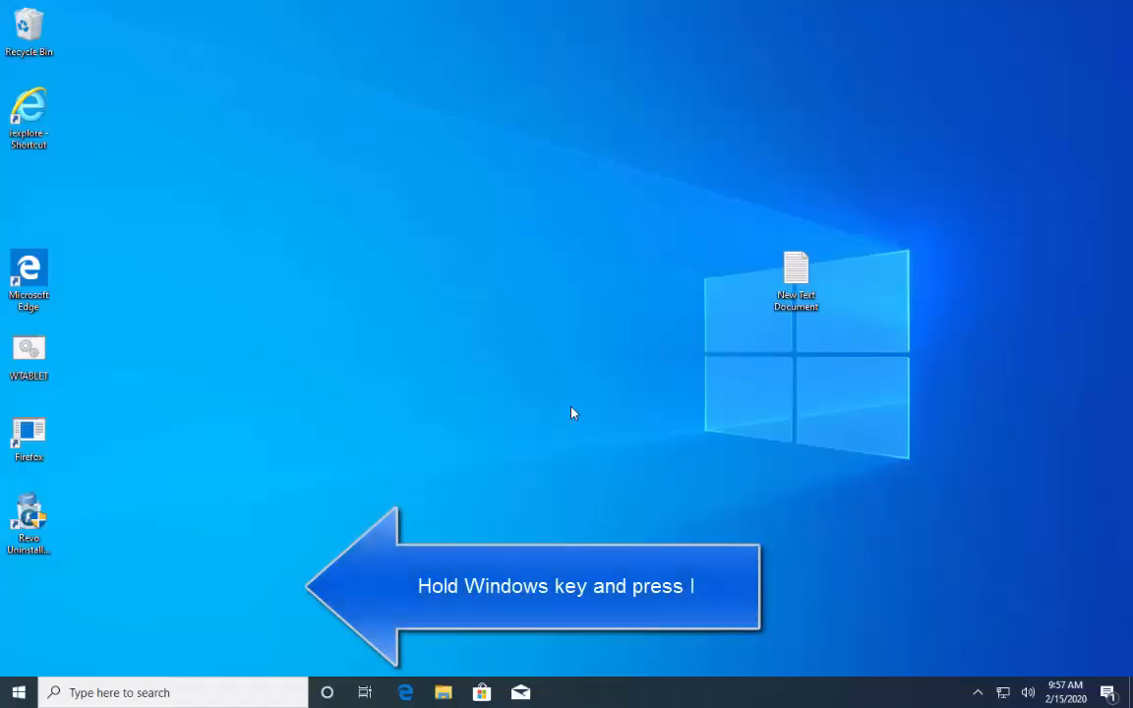
pyautogui.press('Win+i')
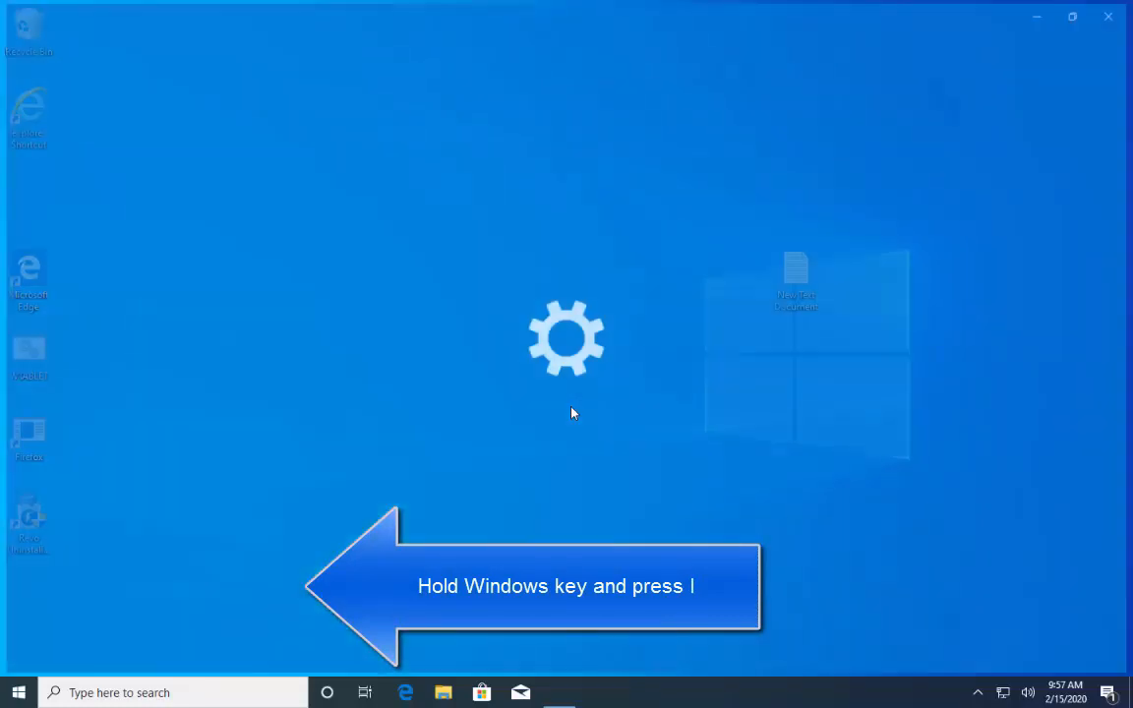
pyautogui.press('win+i')
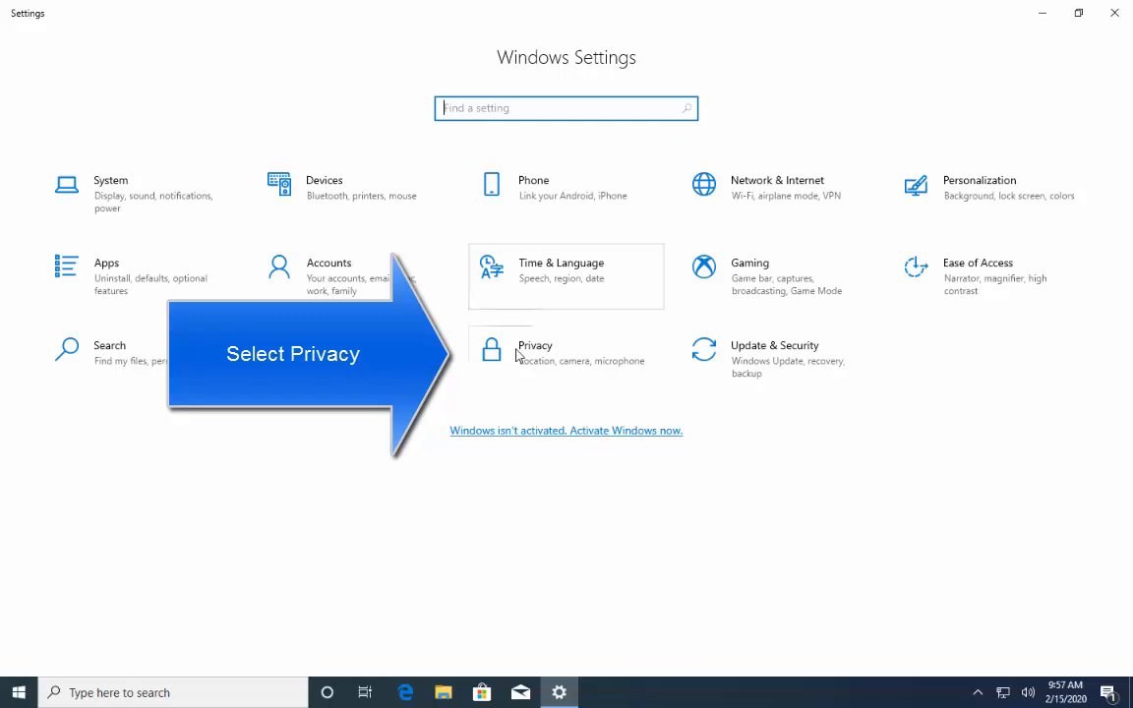
pyautogui.click(535, 345)
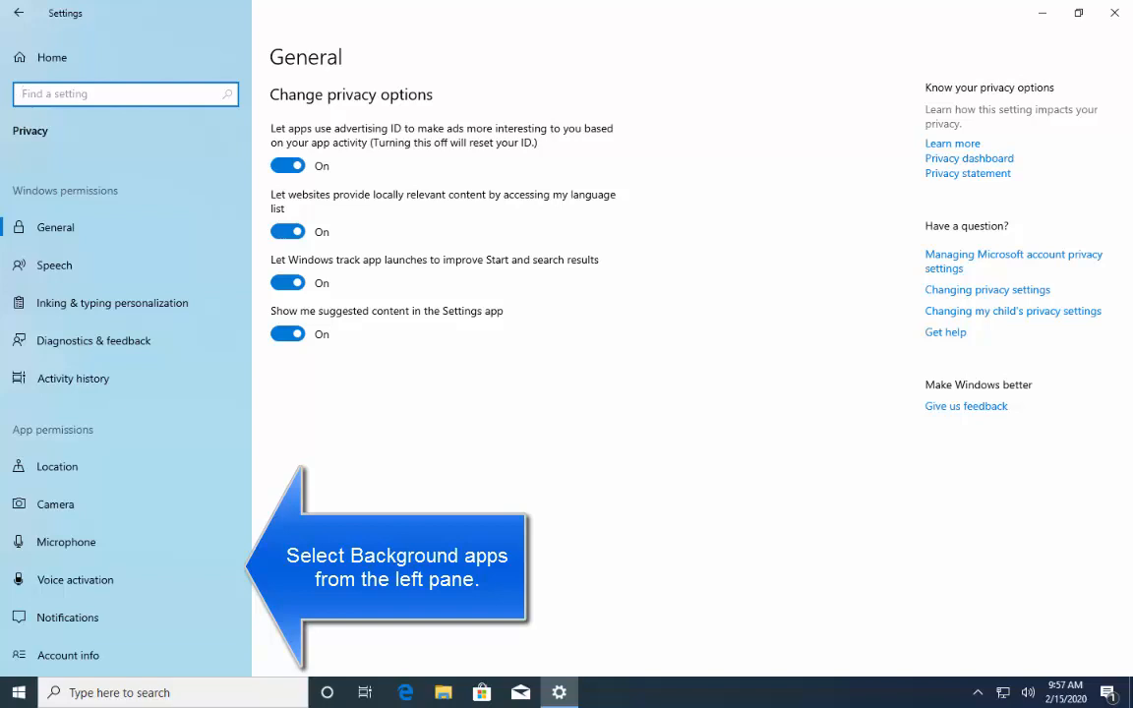
pyautogui.moveTo(147, 209)
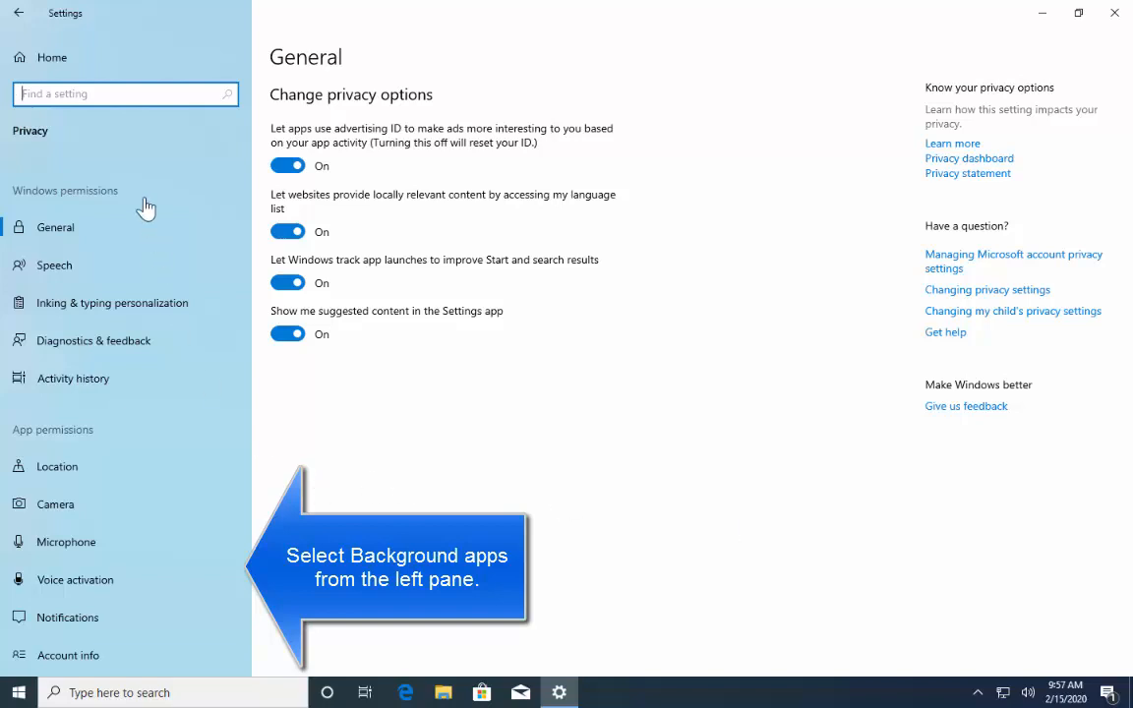
pyautogui.moveTo(121, 527)
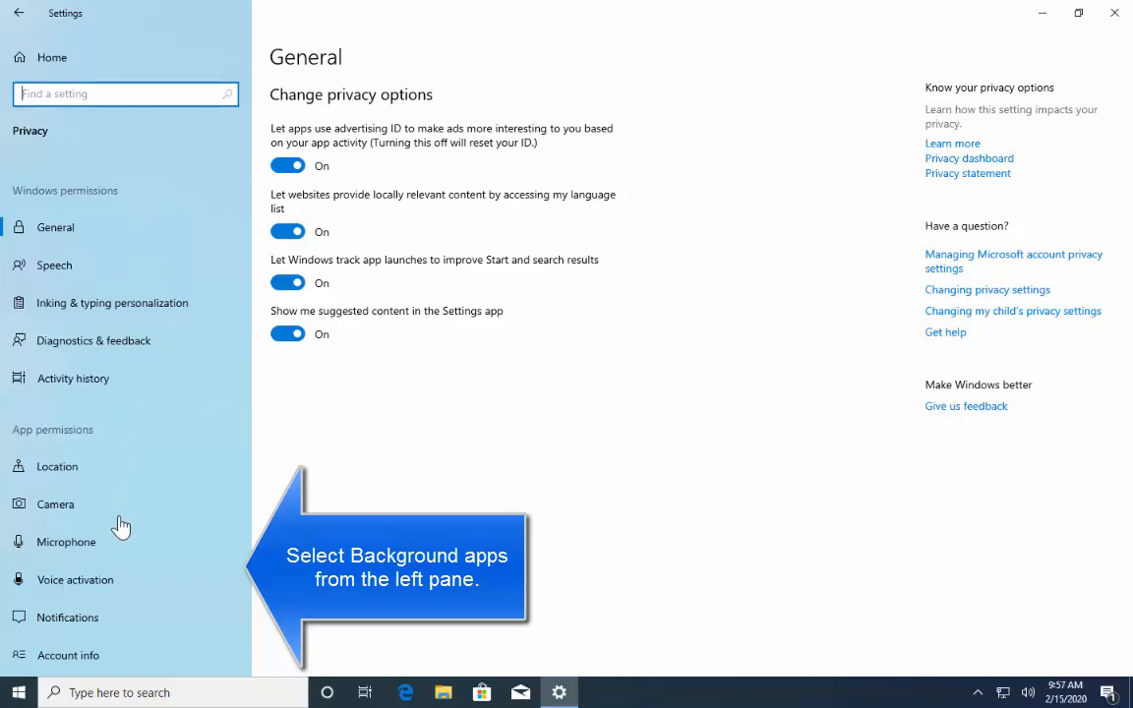
pyautogui.moveTo(208, 397)
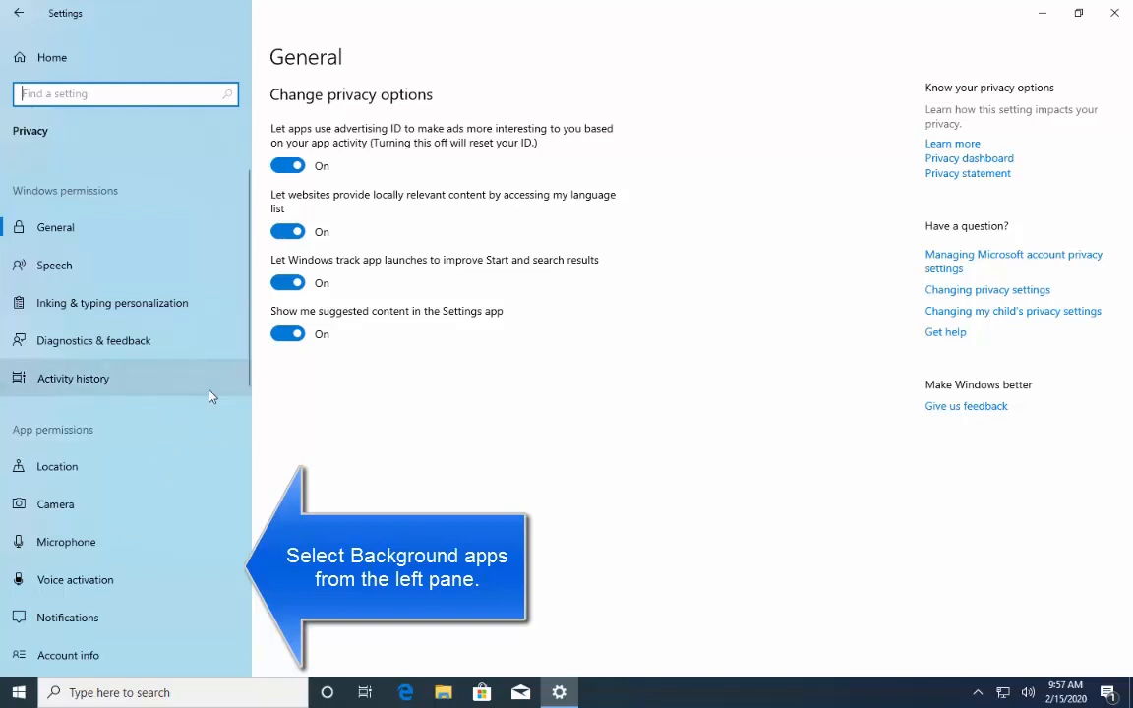
pyautogui.scroll(-3)
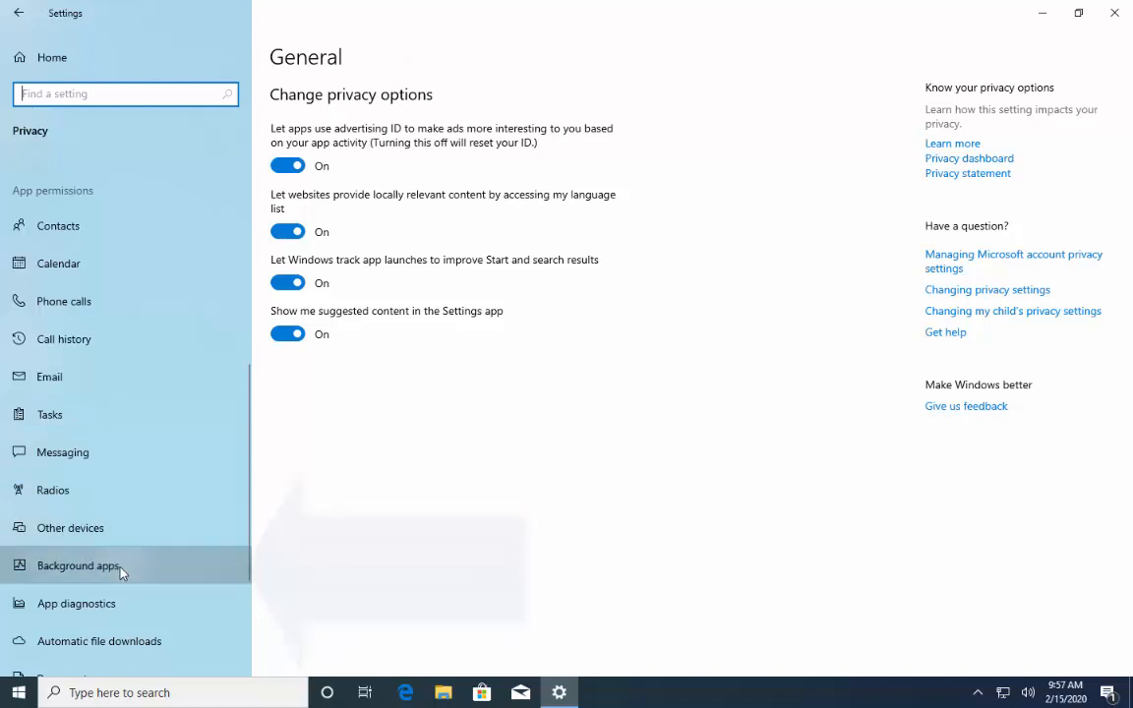
# Review the Background apps page, confirming every listed app is allowed to run.
pyautogui.click(78, 564)
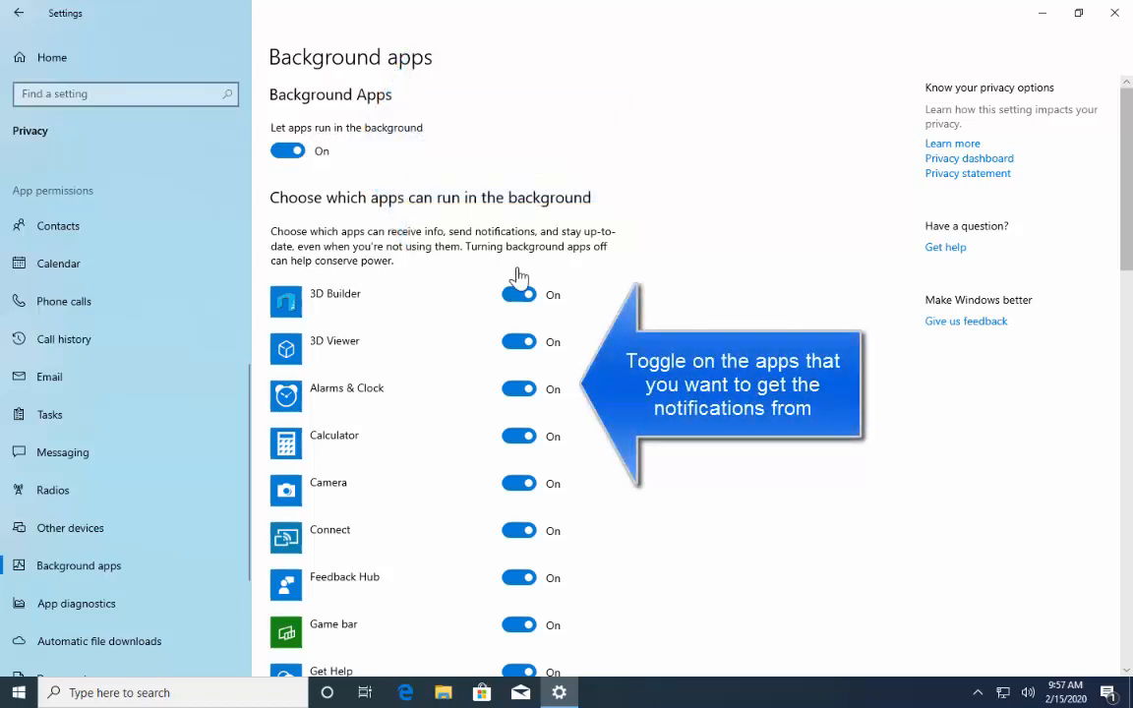
pyautogui.scroll(-3)
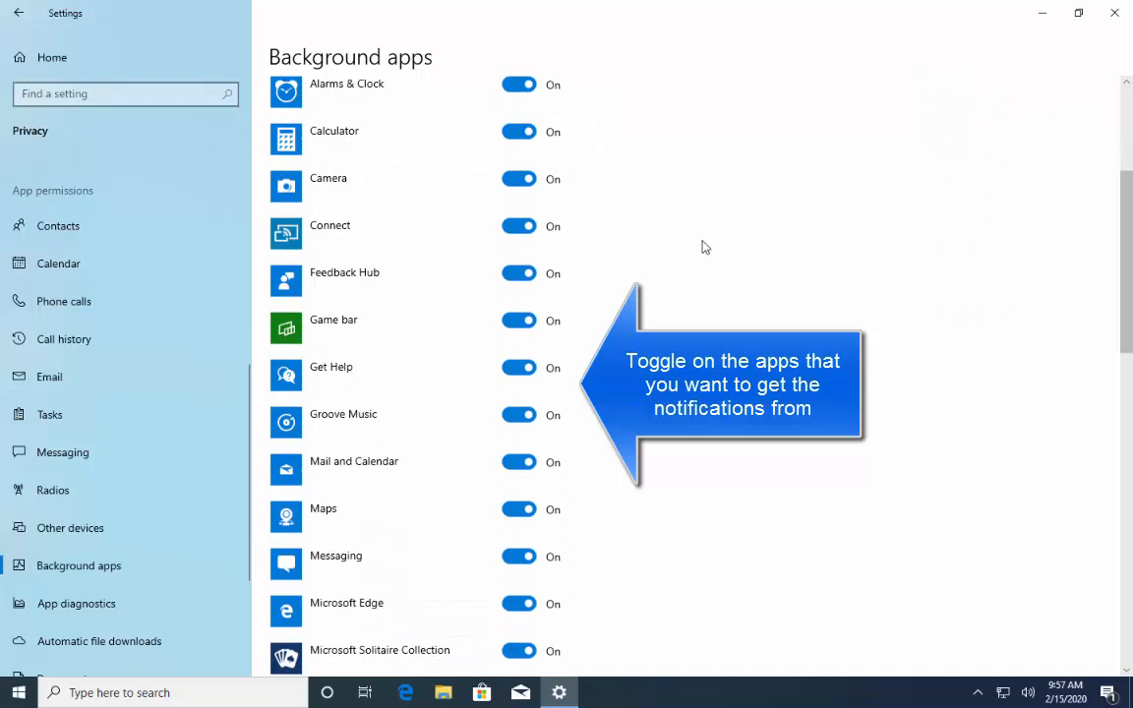
pyautogui.scroll(-3)
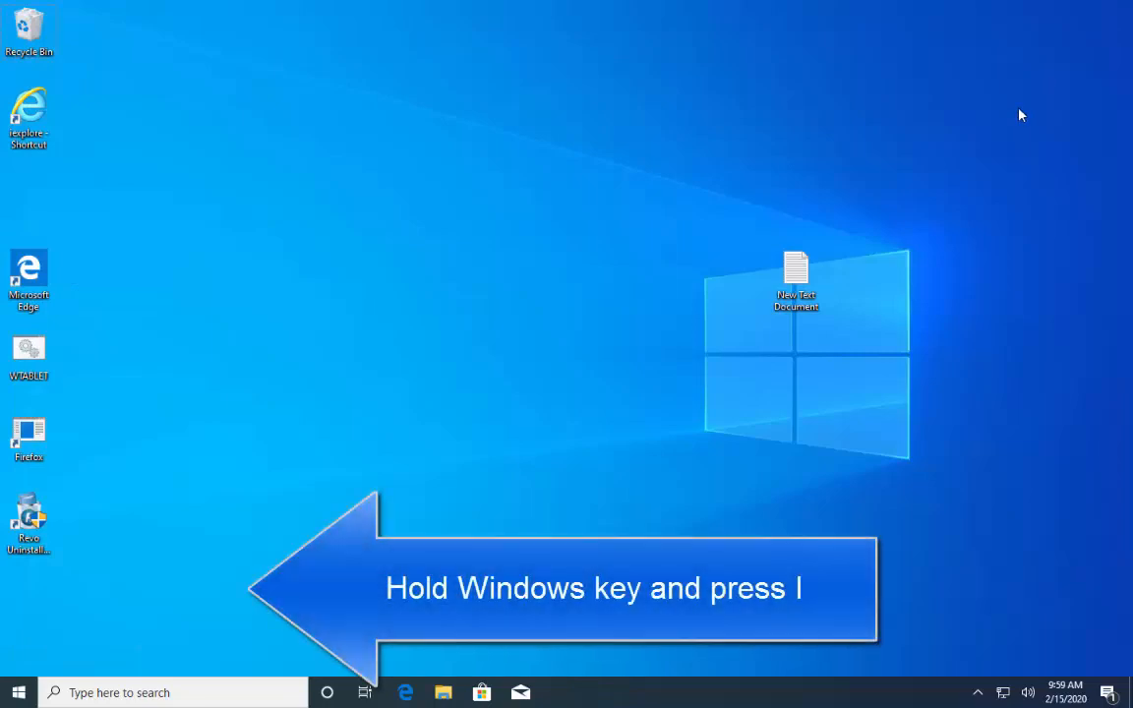
# Reopen Windows Settings and go to System's Display page.
pyautogui.press('win+i')
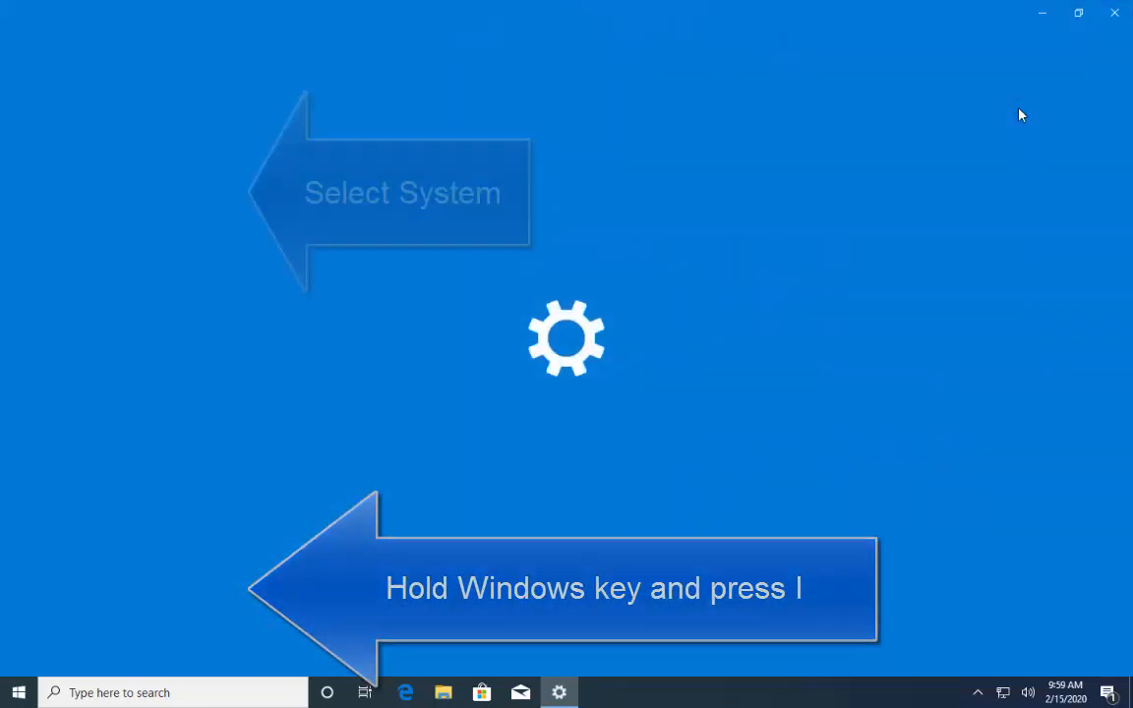
pyautogui.press('Win+i')
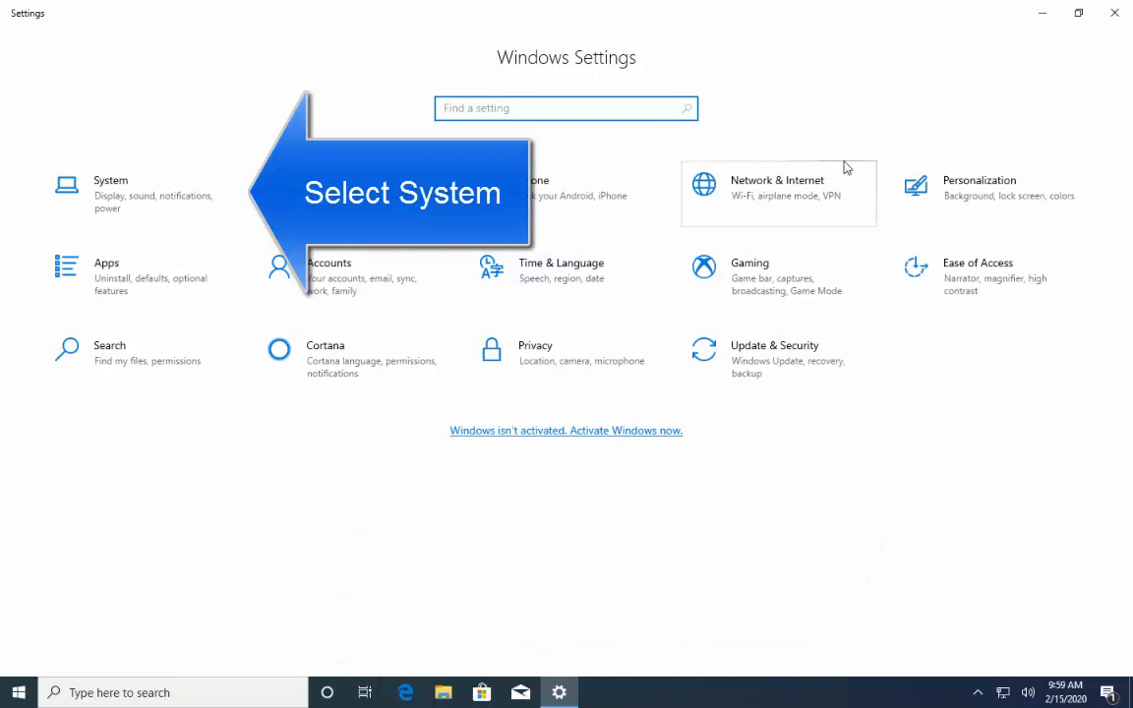
pyautogui.moveTo(168, 193)
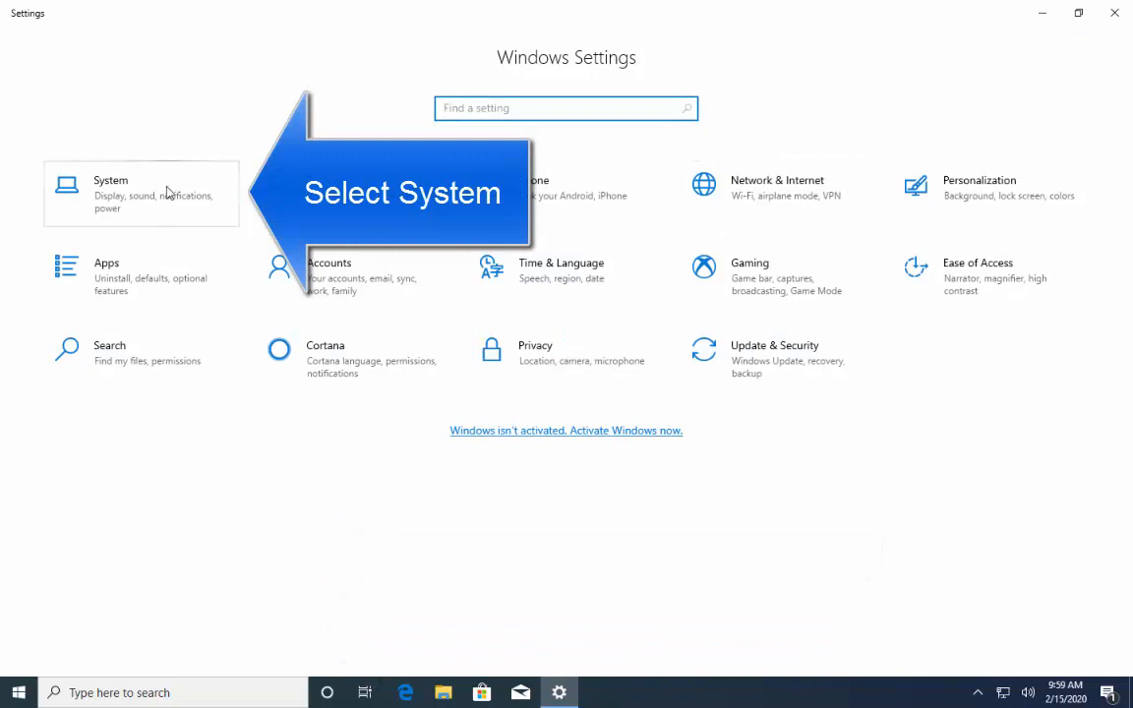
pyautogui.click(141, 193)
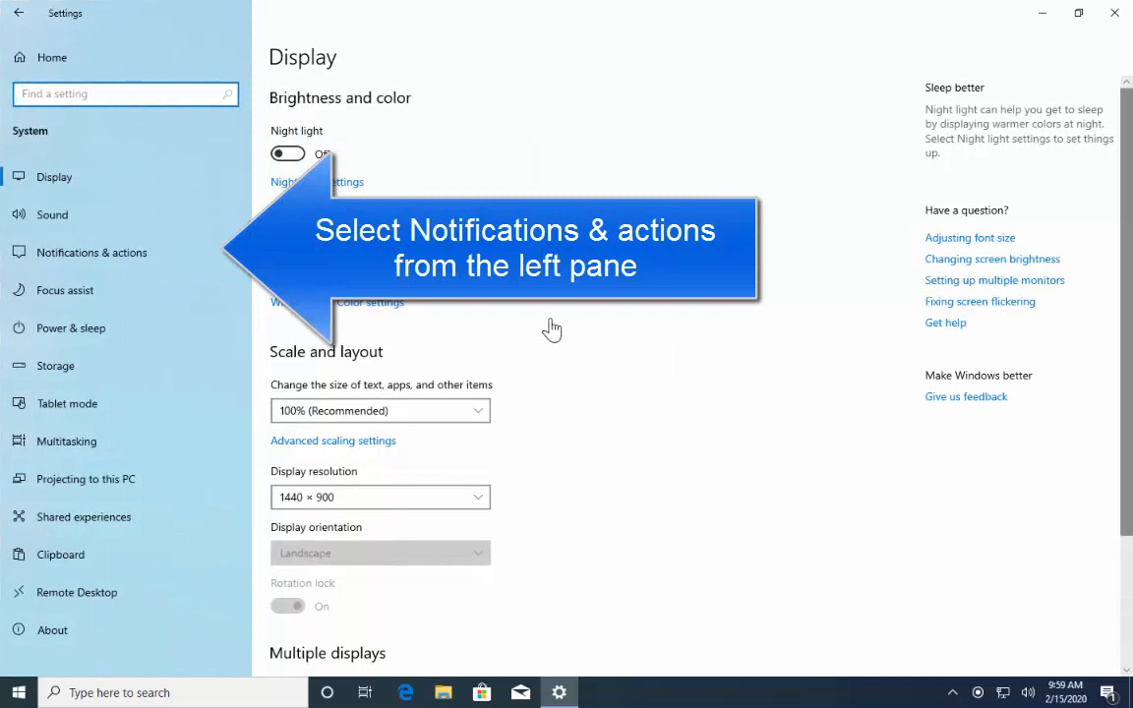
pyautogui.moveTo(104, 266)
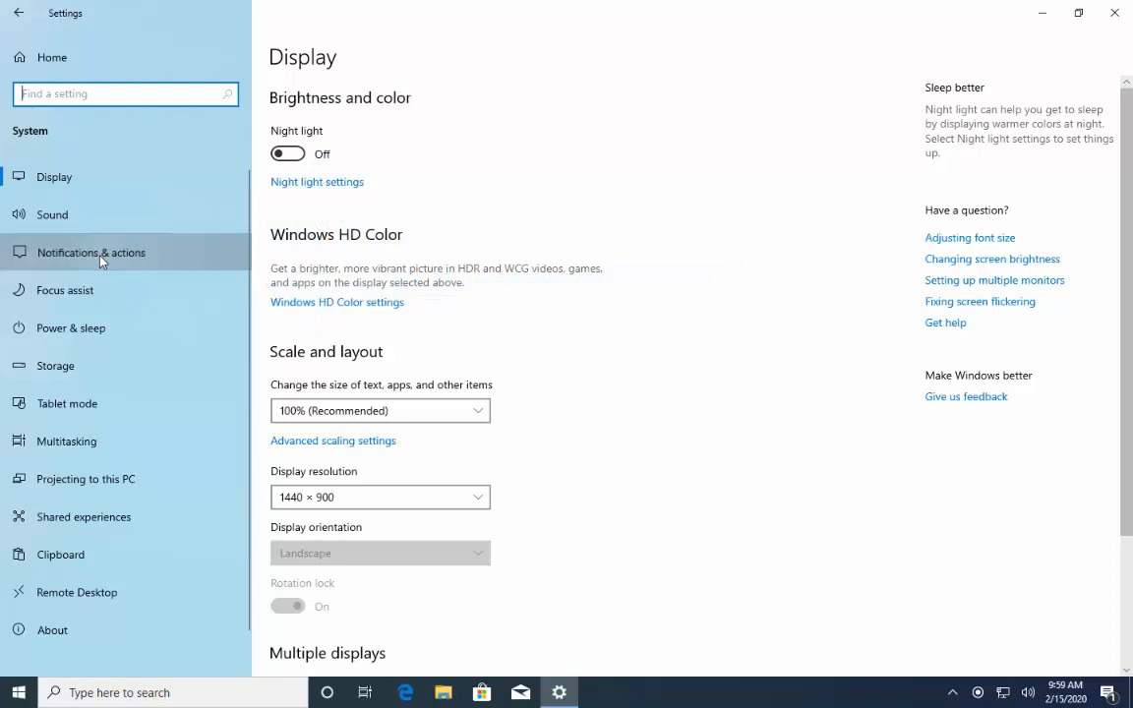
# Go to the Notifications & actions page under System.
pyautogui.click(91, 253)
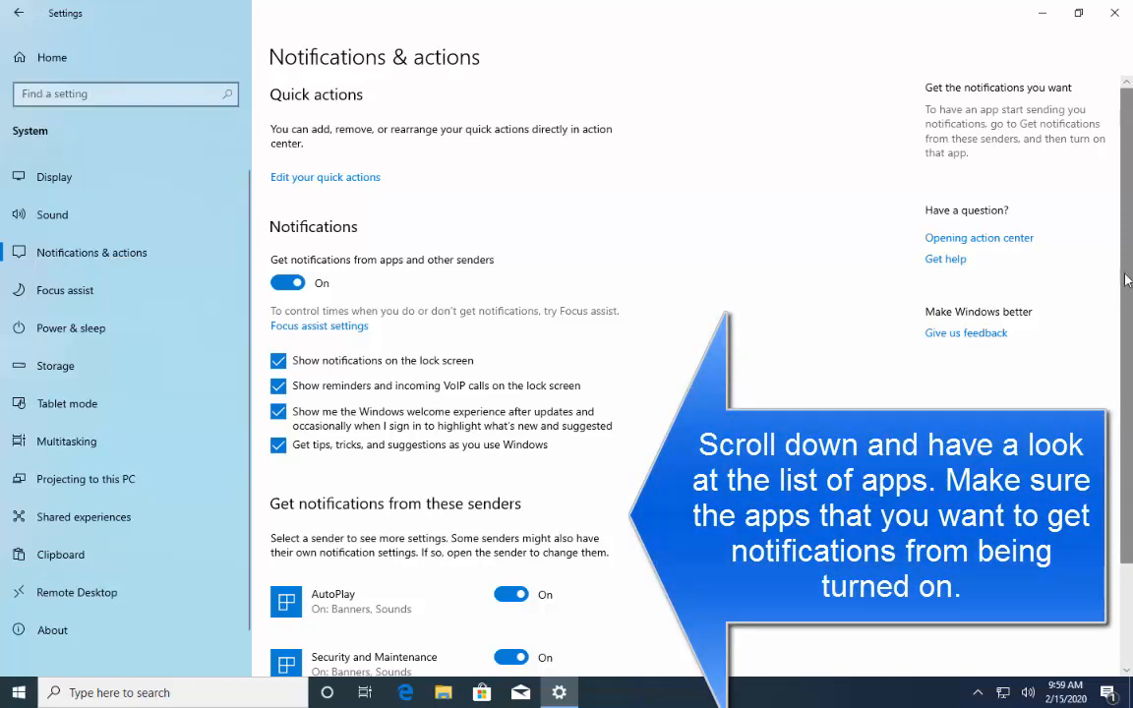
pyautogui.scroll(-3)
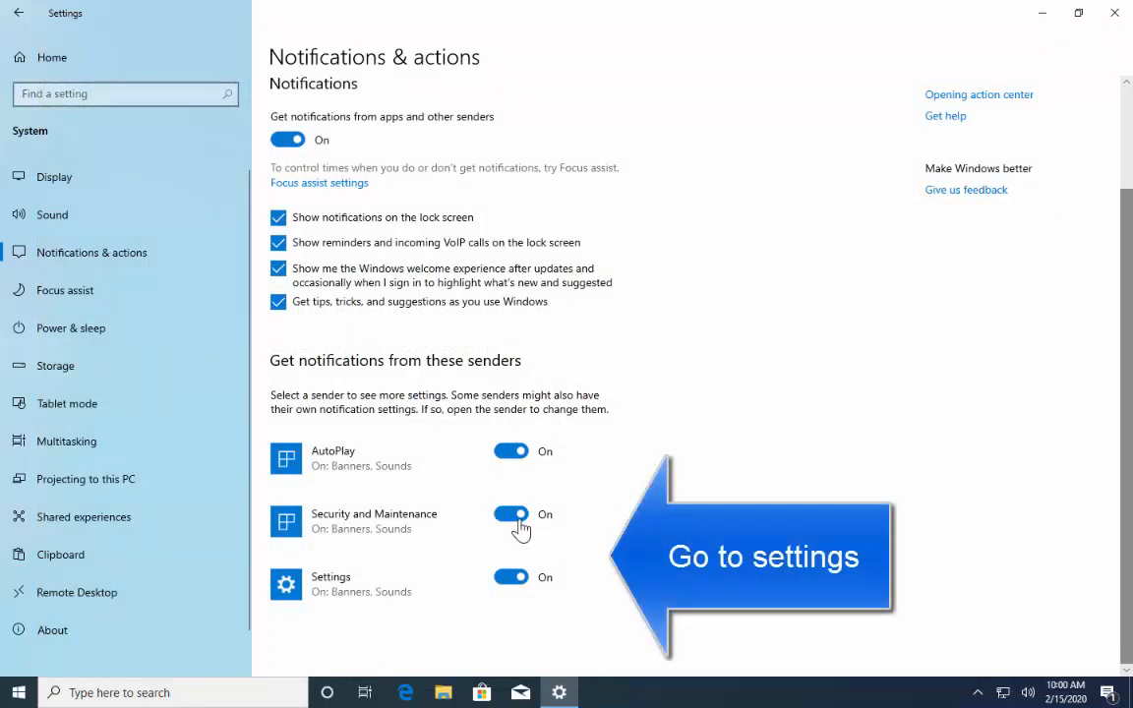
pyautogui.moveTo(427, 529)
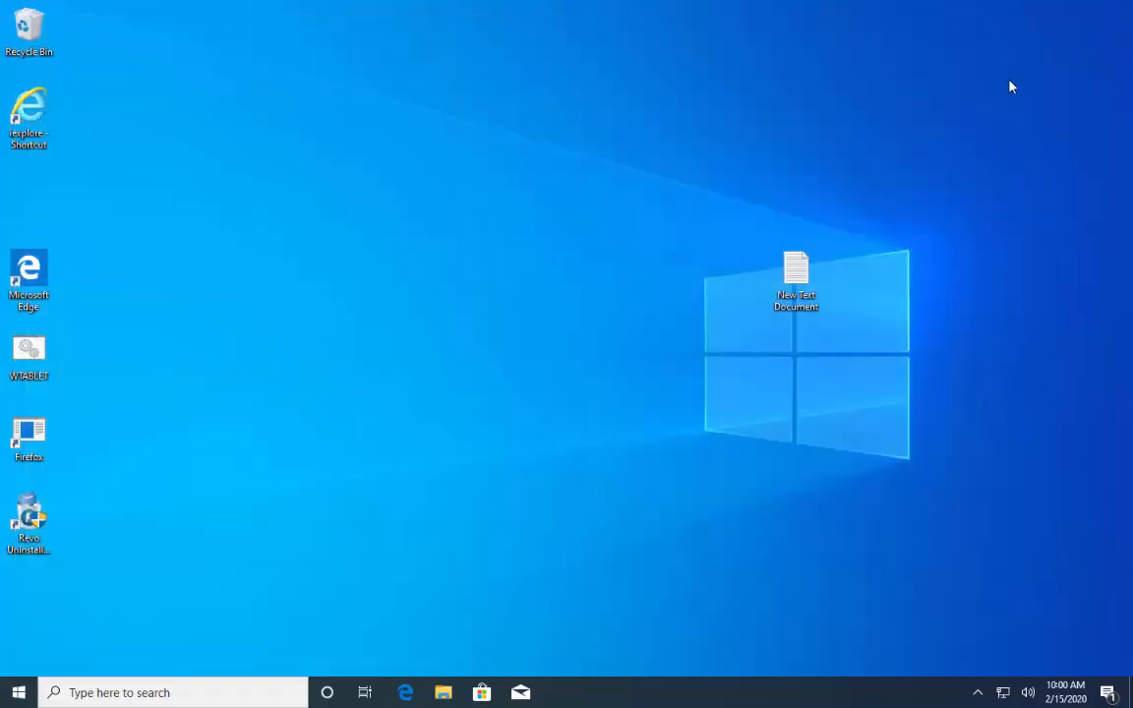
pyautogui.moveTo(991, 108)
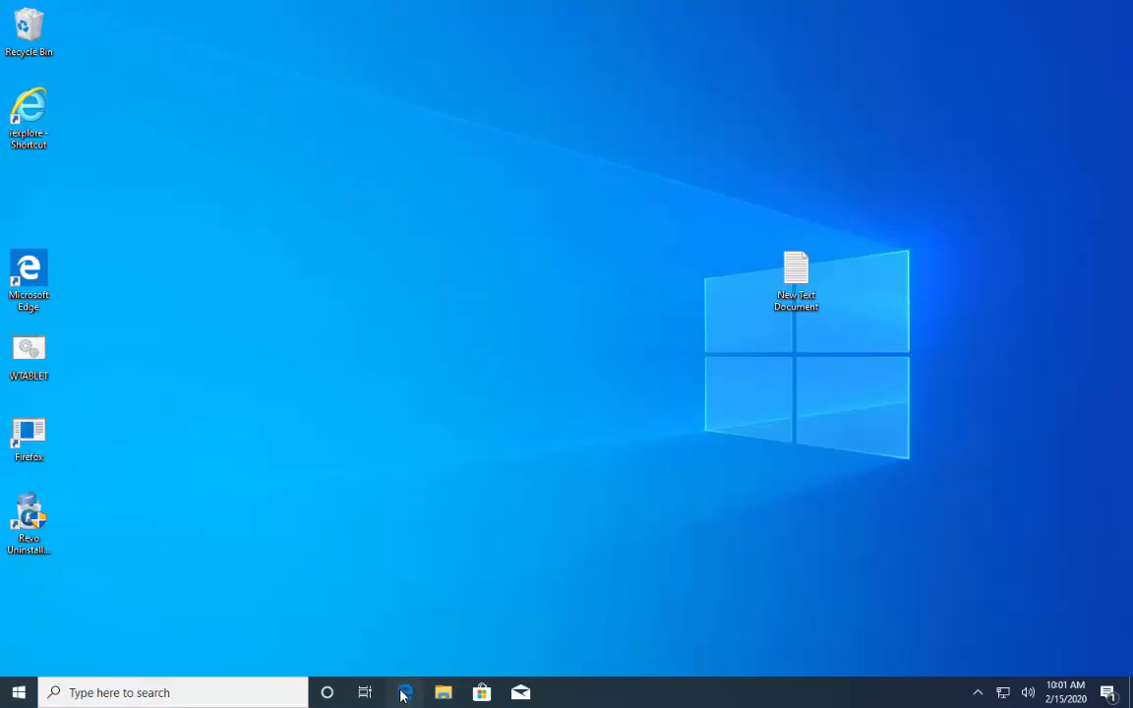
# Launch Microsoft Edge from the taskbar.
pyautogui.click(404, 693)
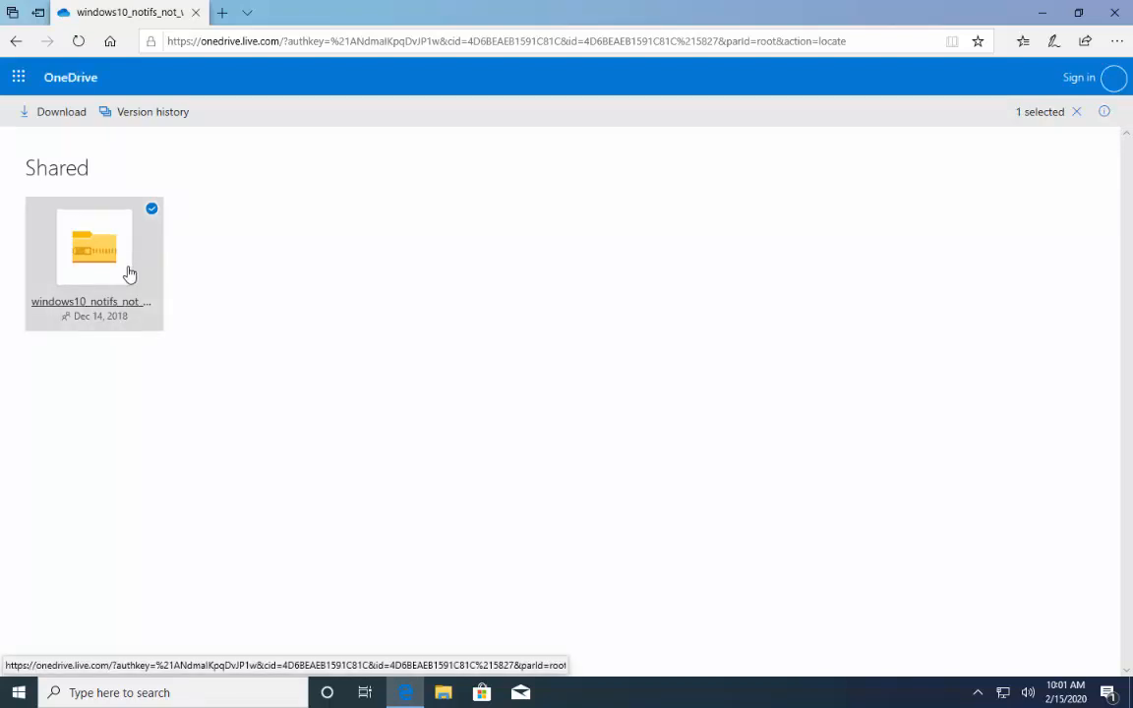
# Download and save windows10_notifs_not_working.zip, then show it in the Downloads folder.
pyautogui.click(60, 111)
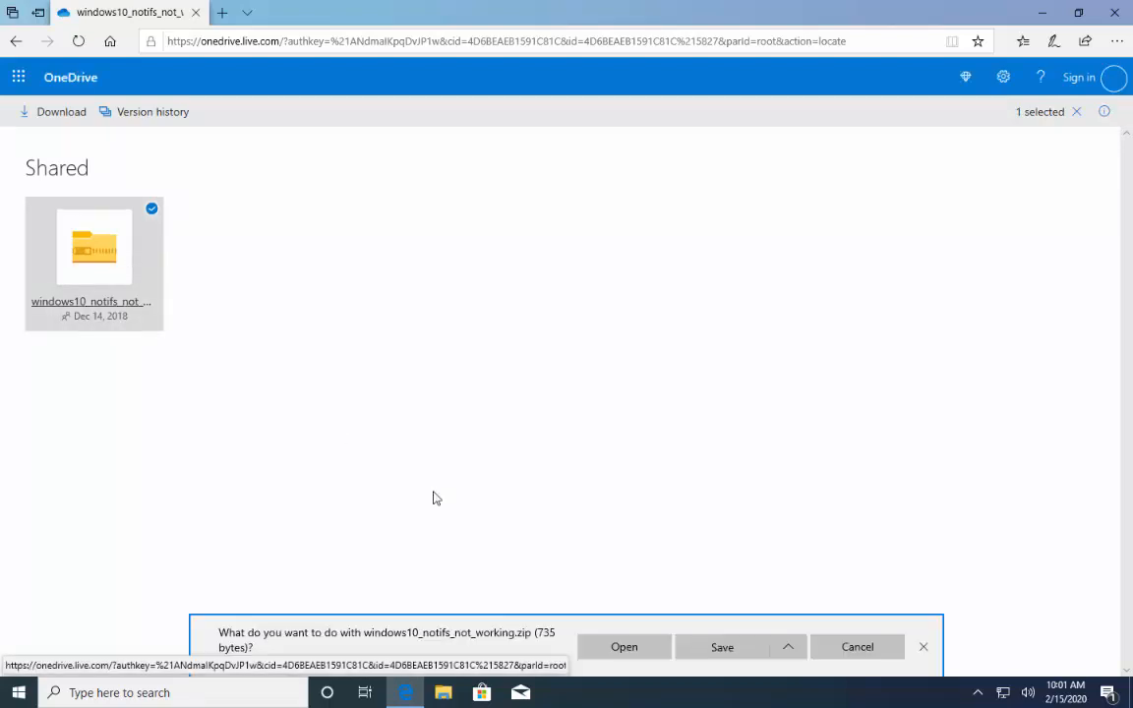
pyautogui.click(722, 646)
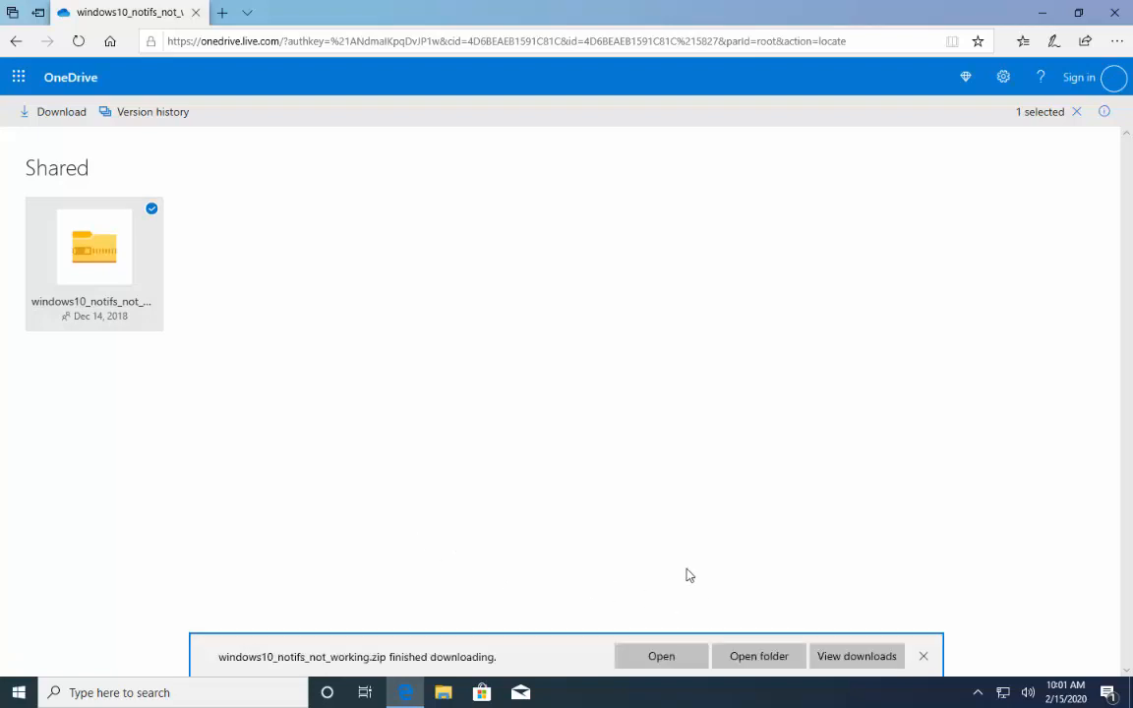
pyautogui.click(759, 656)
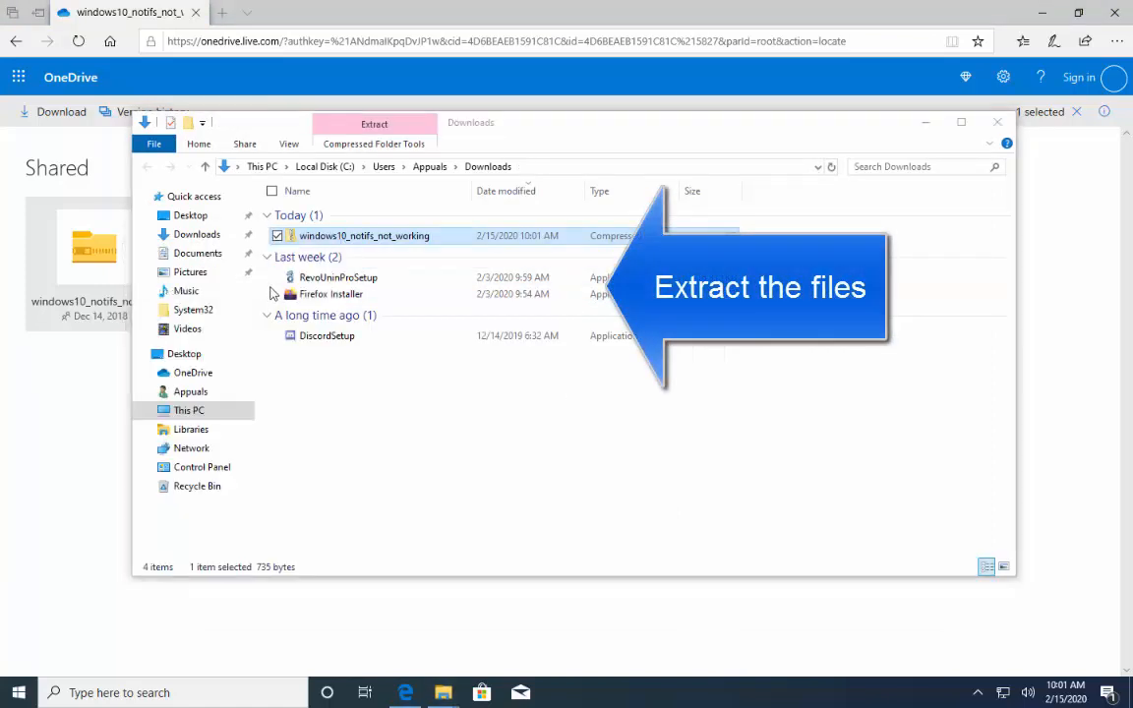
# Extract all files from the zip, then select Turn_On_App_Notifications and Turn_Off_App_Notifications.
pyautogui.click(374, 124)
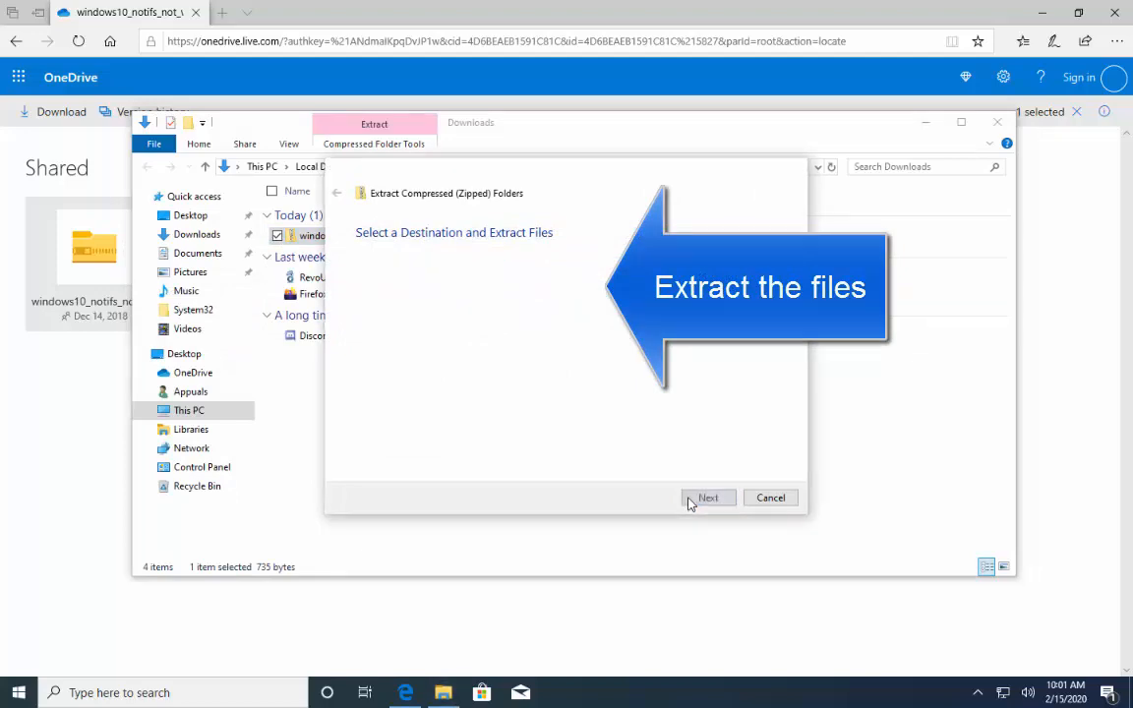
pyautogui.click(708, 498)
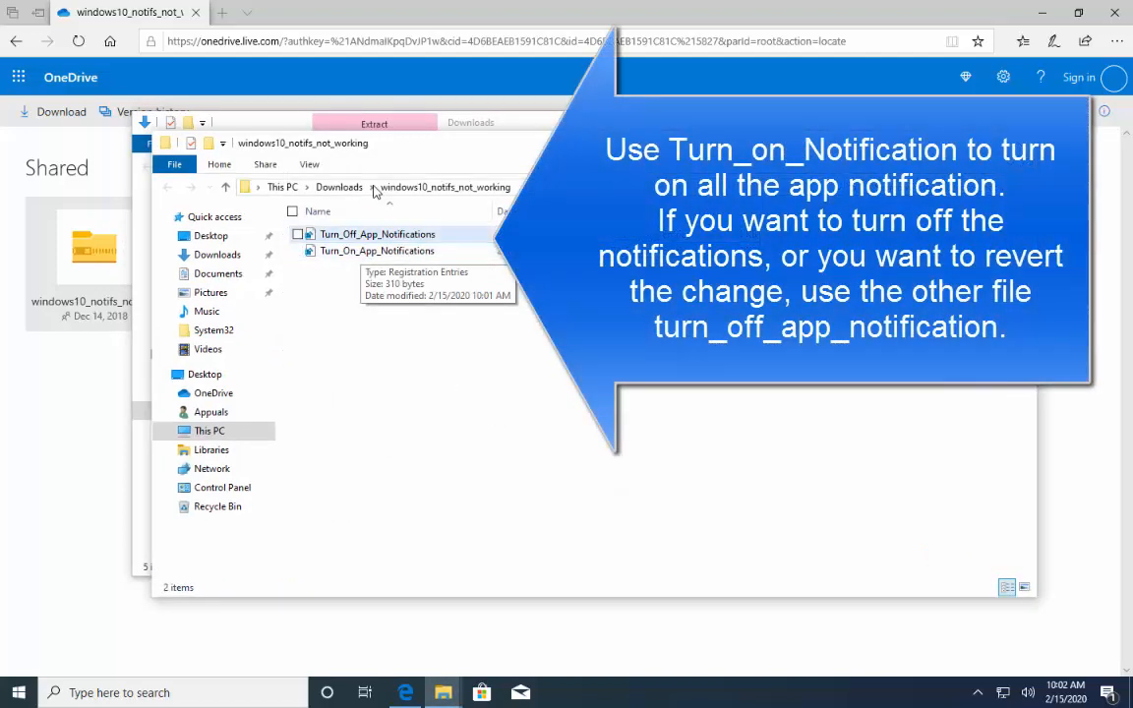
pyautogui.moveTo(454, 214)
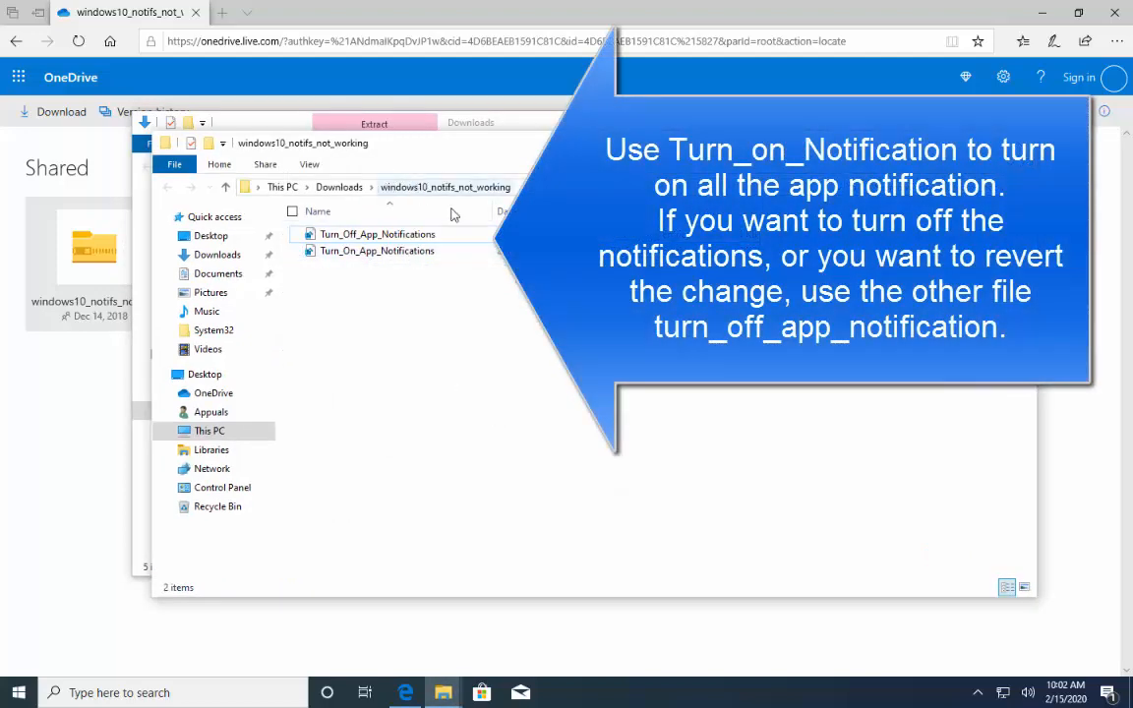
pyautogui.click(377, 251)
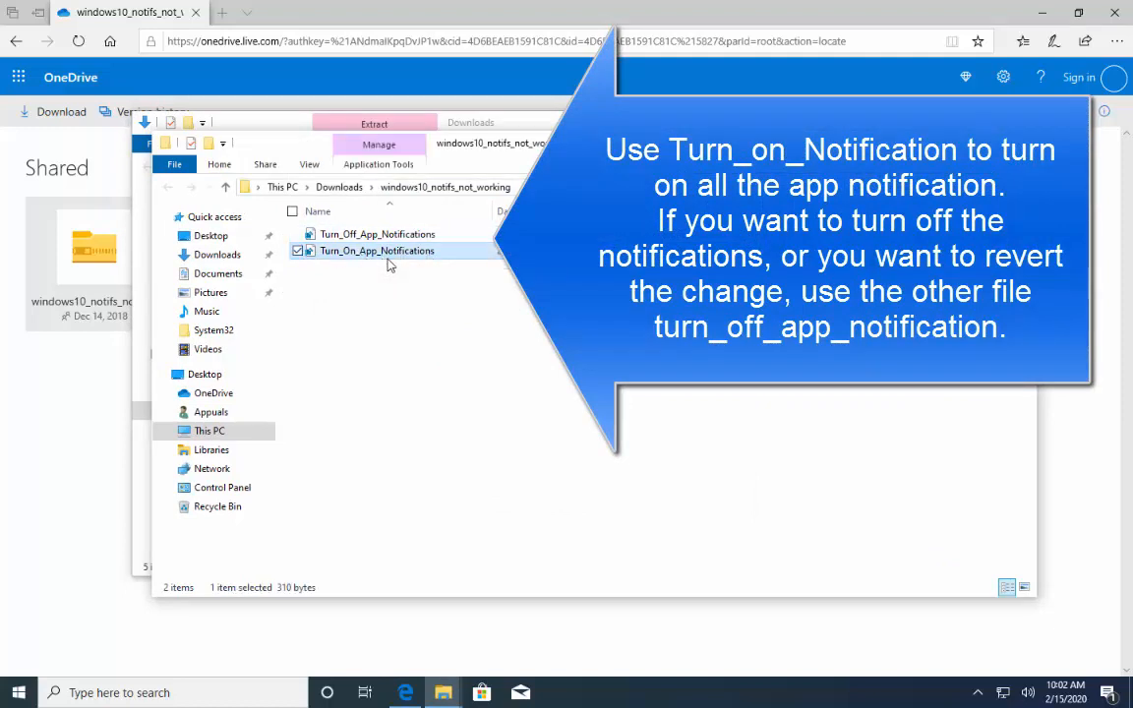
pyautogui.moveTo(391, 251)
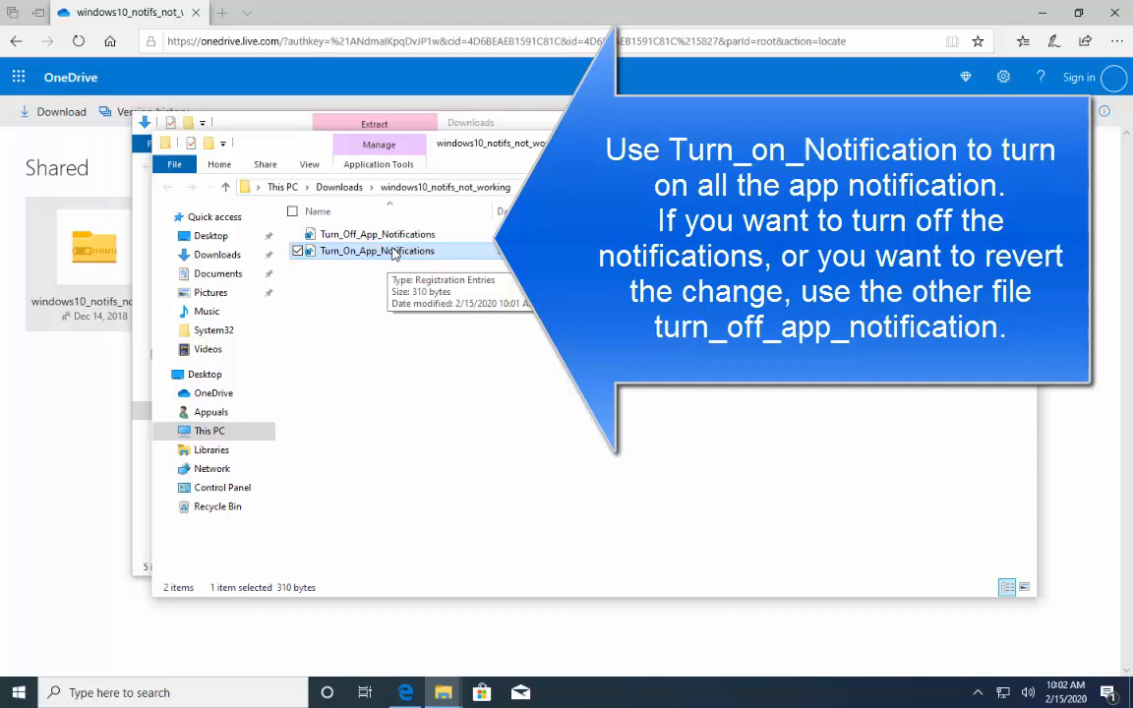
pyautogui.click(376, 235)
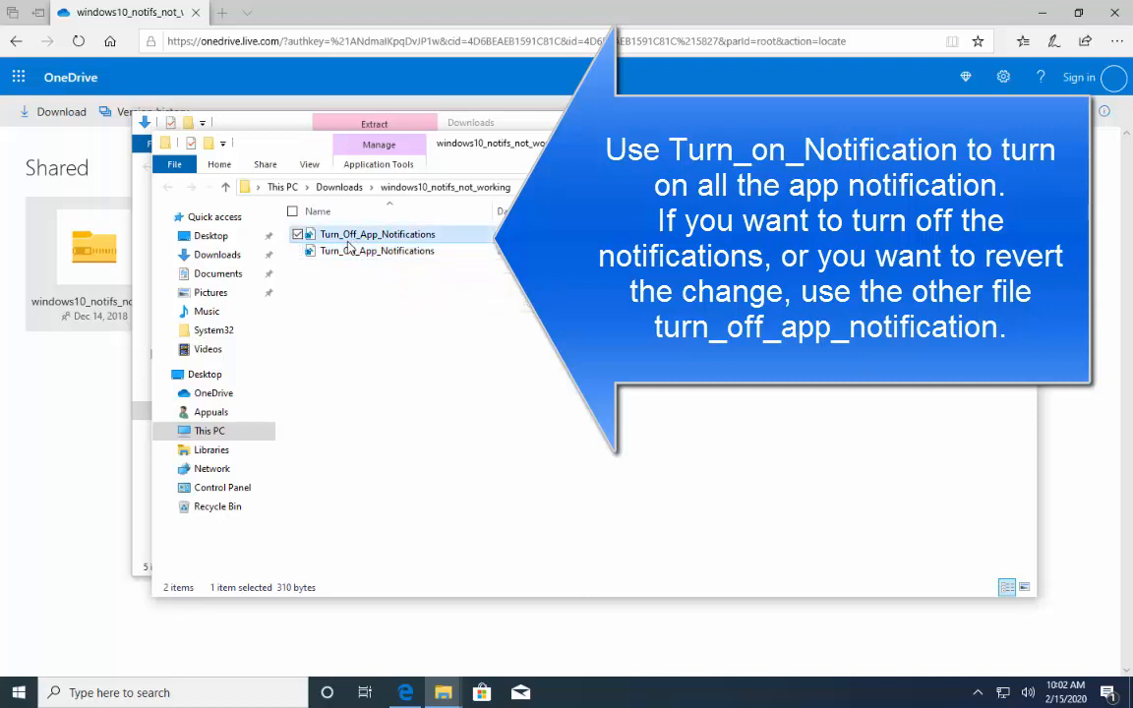
pyautogui.moveTo(377, 251)
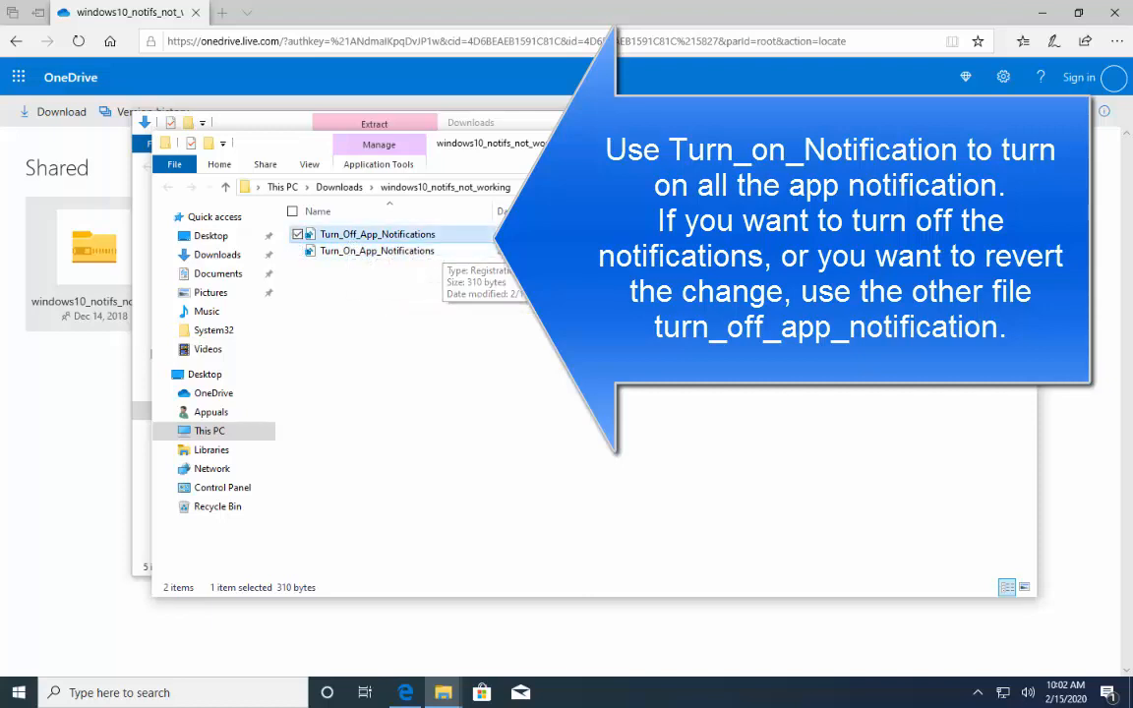